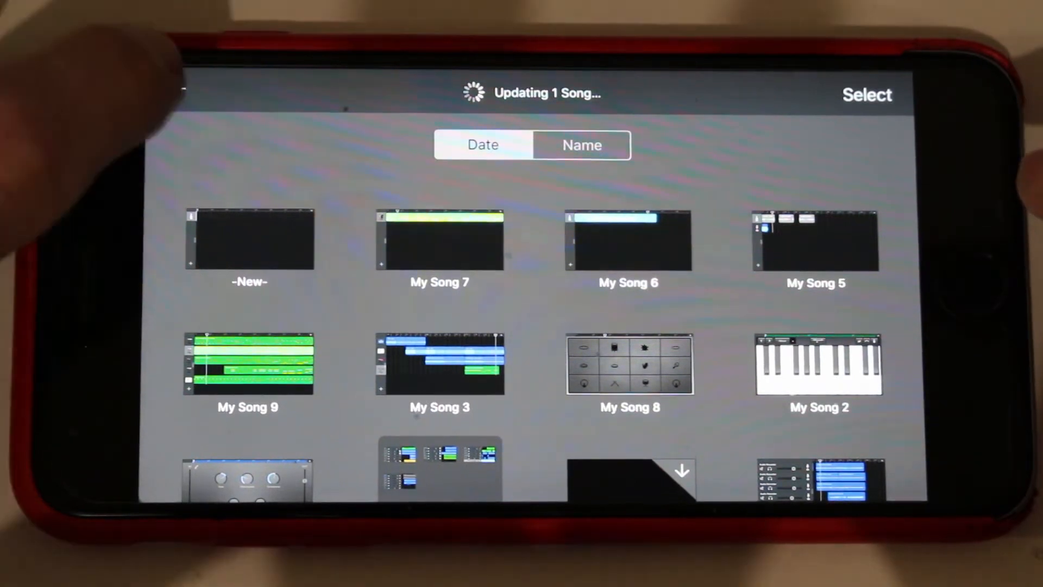
Create a new song and pick the Smart Guitar instrument with its chord strips
left_click(249, 239)
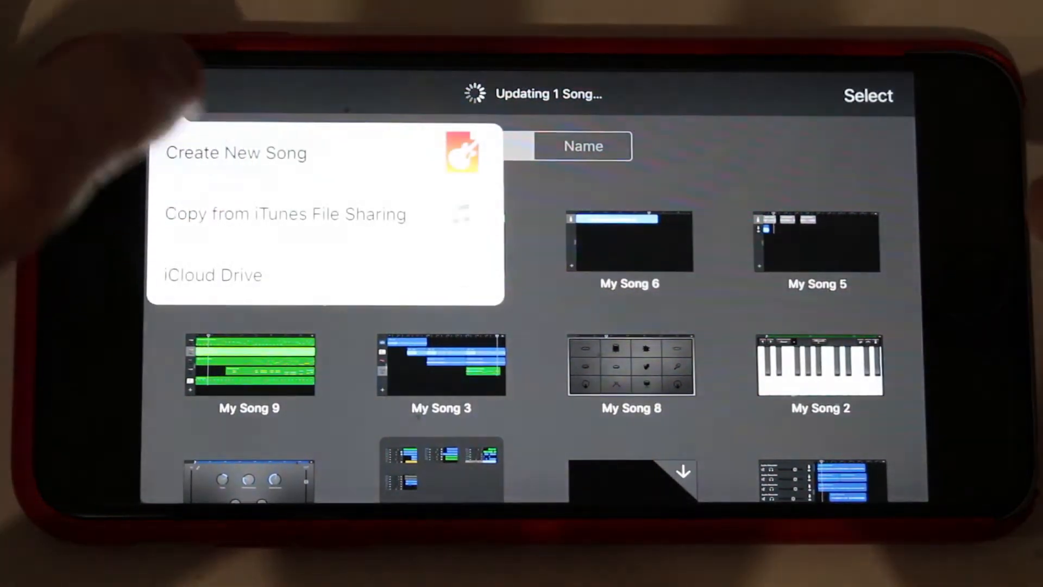
left_click(237, 153)
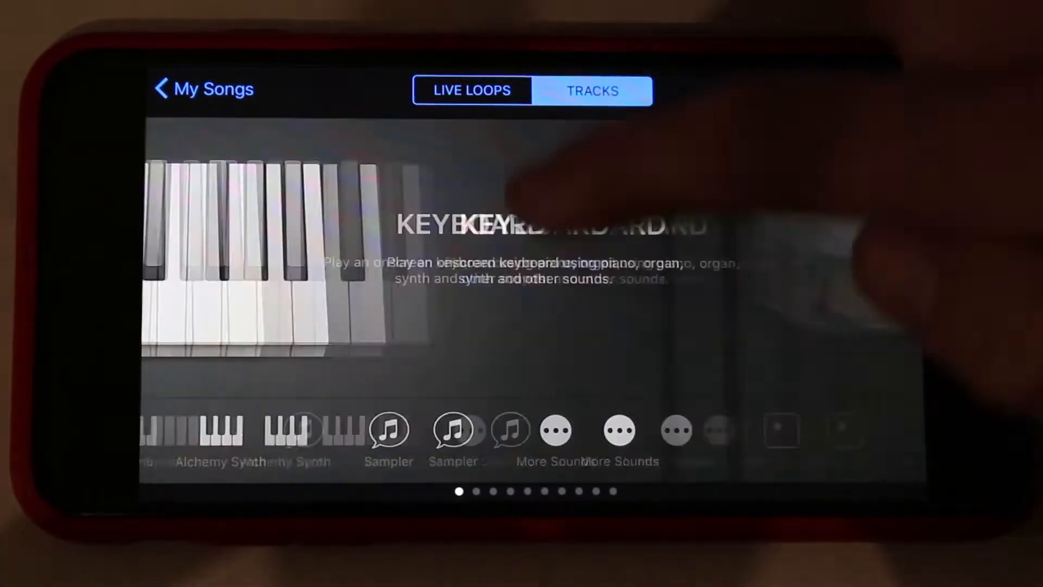
scroll("left", 3)
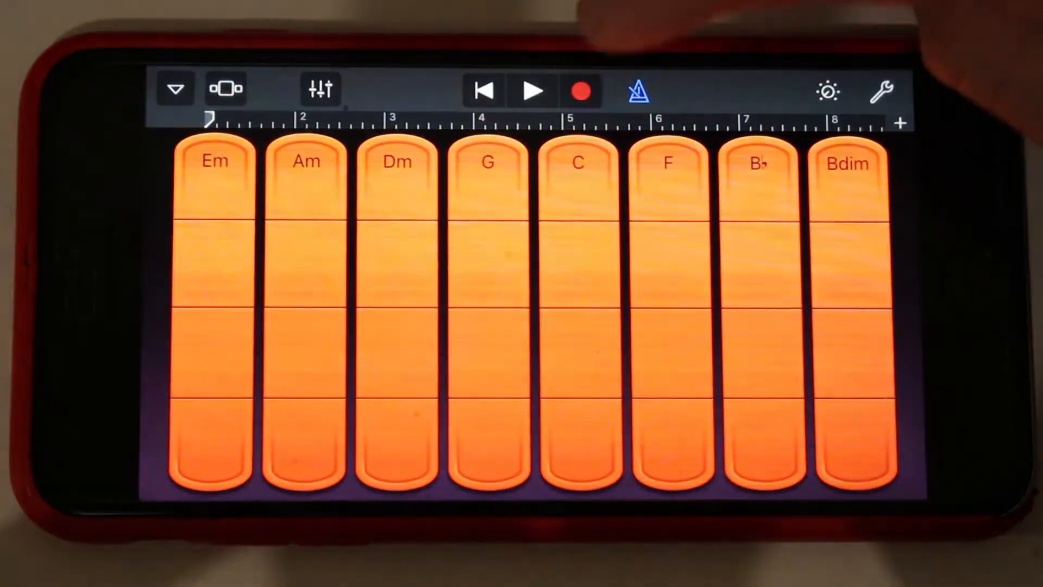
Close the chord-strip song and go back to My Songs
left_click(532, 90)
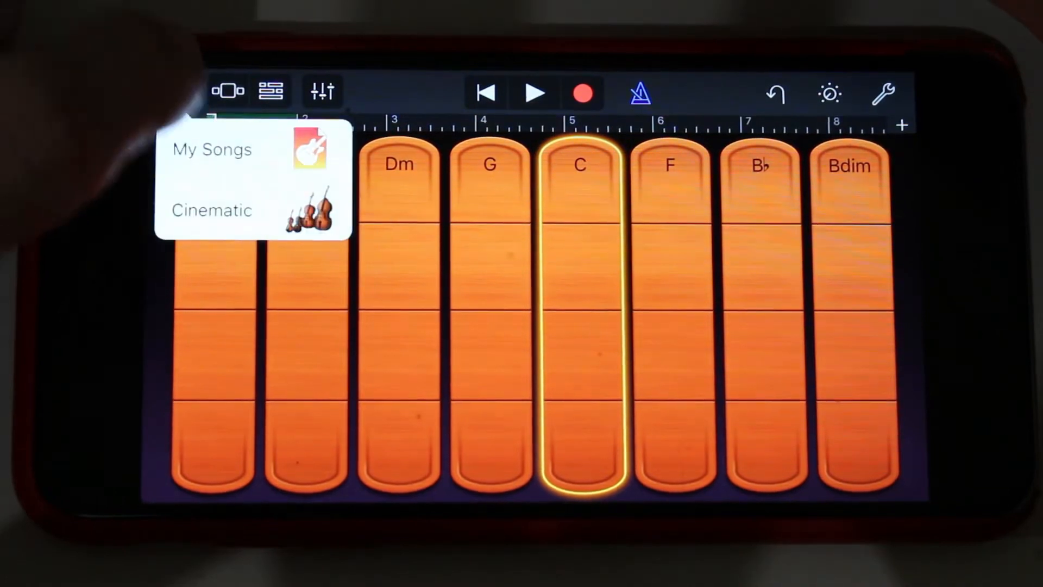
left_click(212, 149)
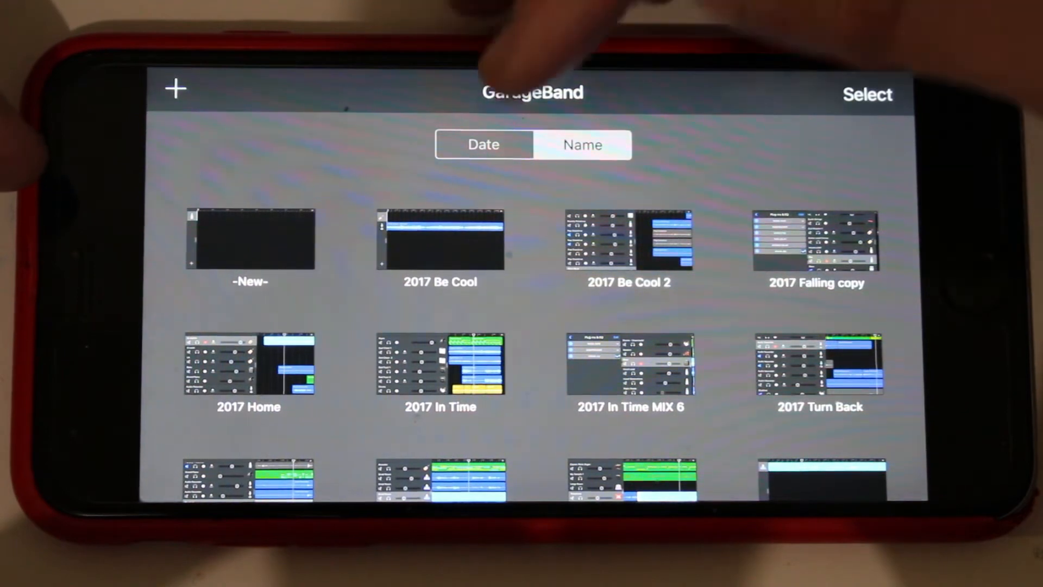
Create a blank Audio Recorder song, My Song 11, and return to My Songs
left_click(583, 145)
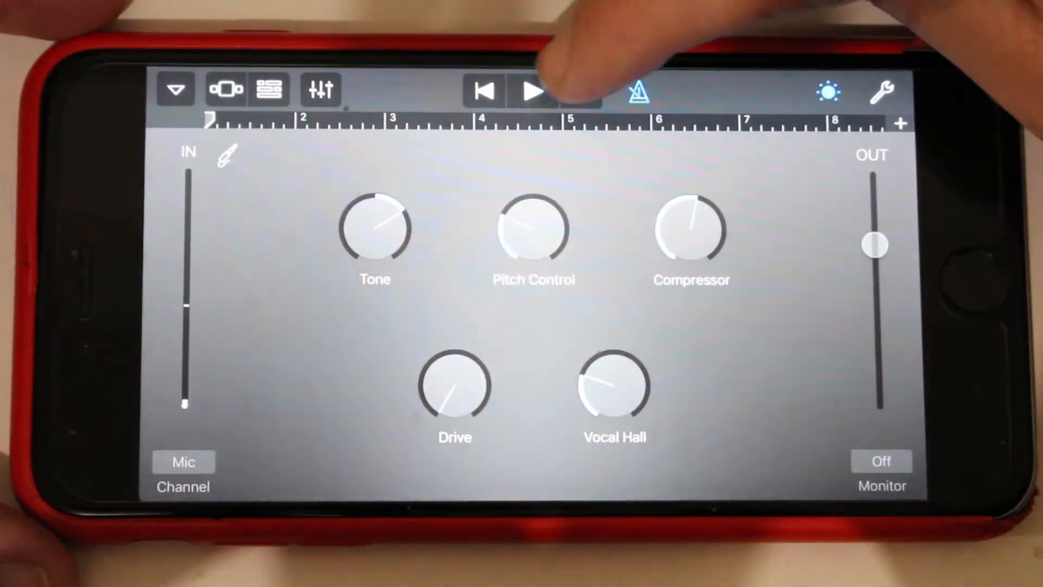
left_click(530, 92)
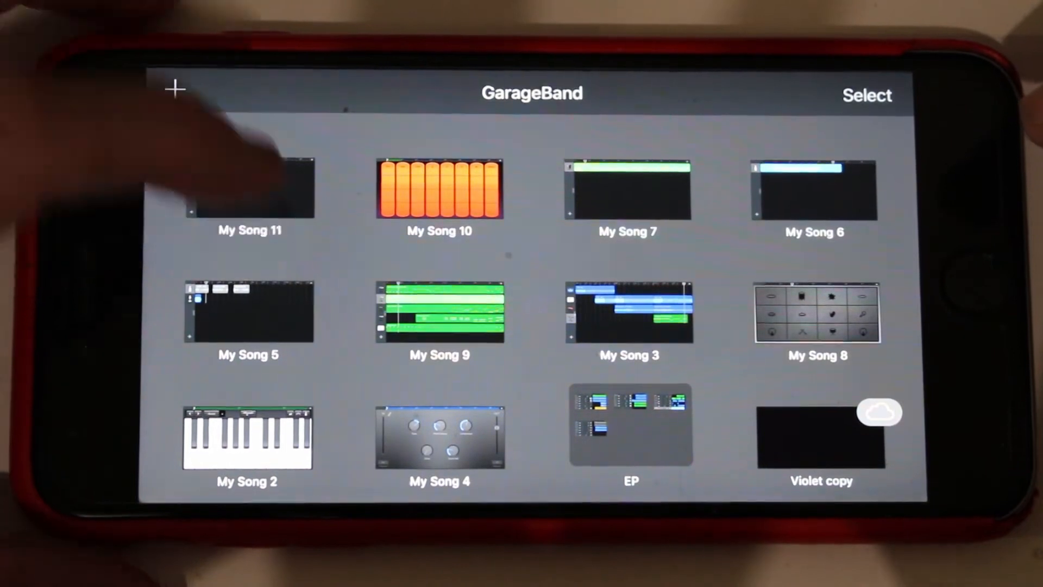
Rename My Song 11 to '-NEW-' and duplicate it as '-NEW- copy'
left_click(250, 190)
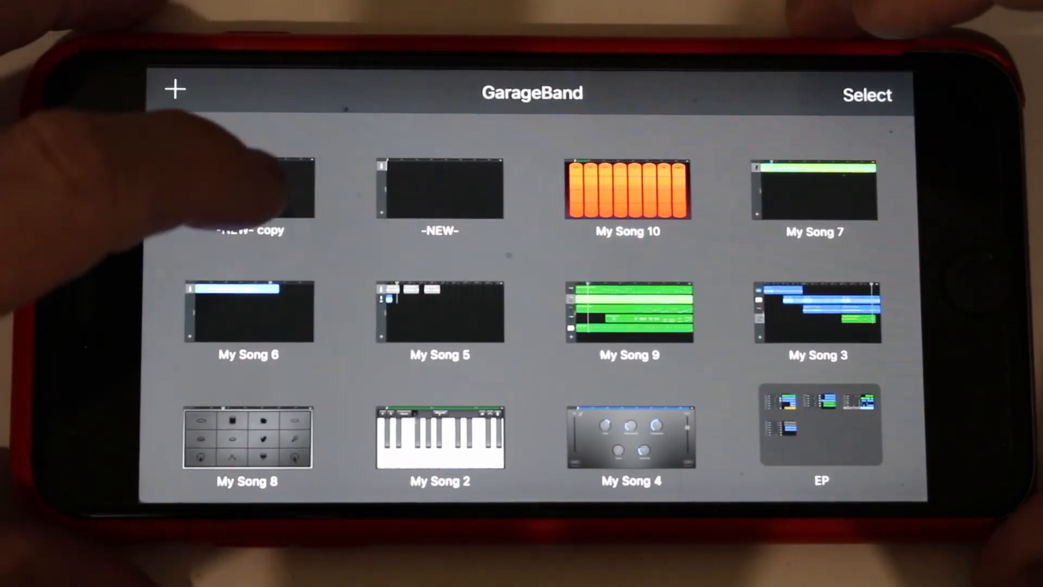
Open the empty '-NEW- copy' song, then head back toward My Songs
left_click(269, 190)
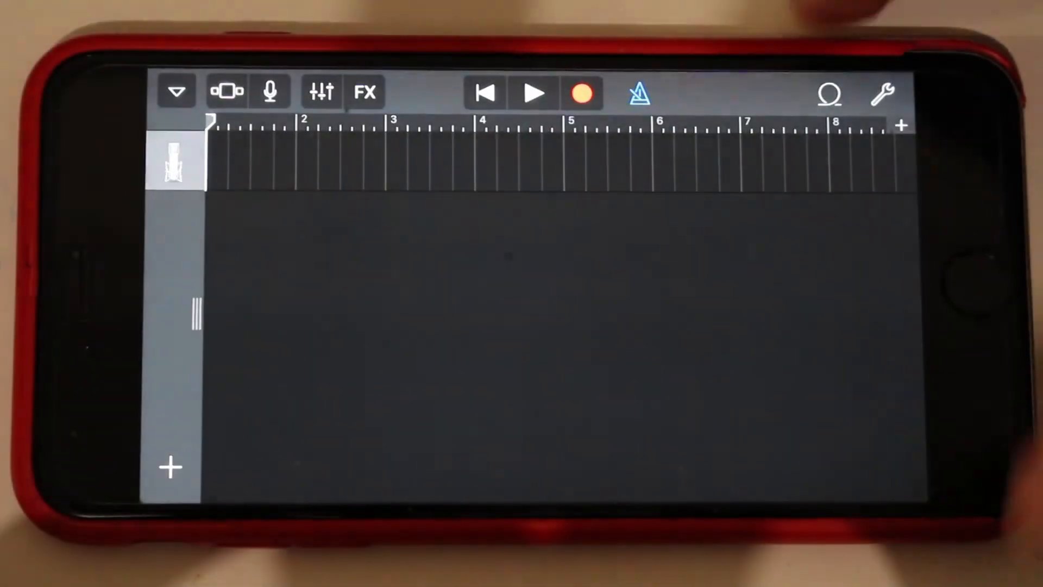
left_click(179, 90)
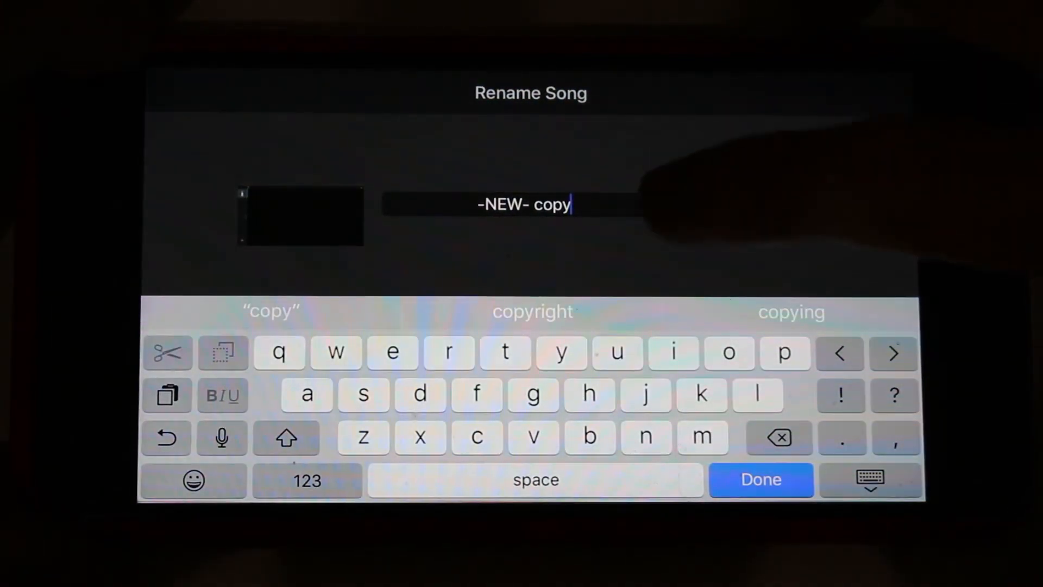
Keep the name '-NEW- copy' and sort My Songs by Name
left_click(761, 479)
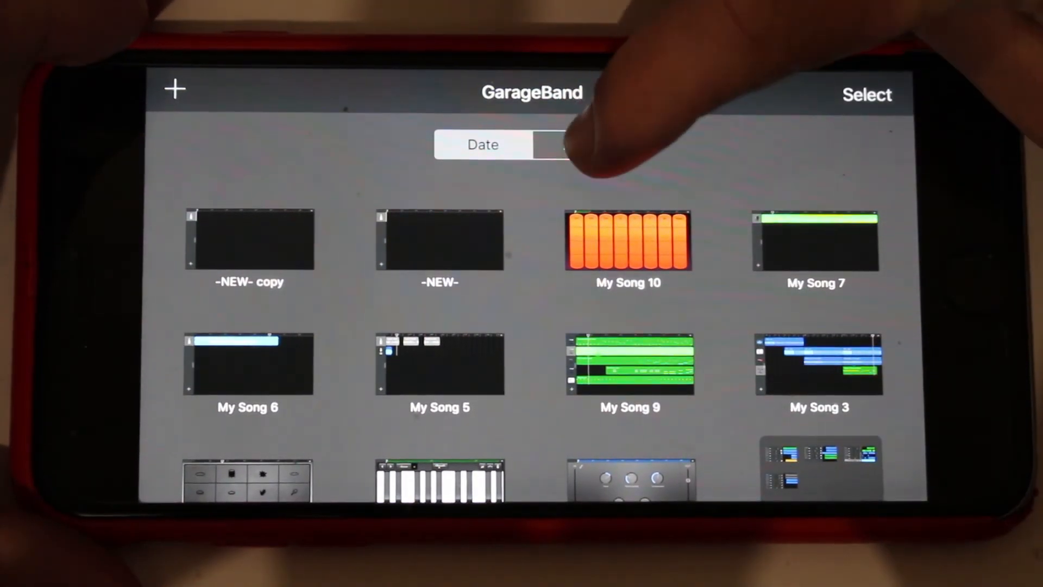
left_click(583, 145)
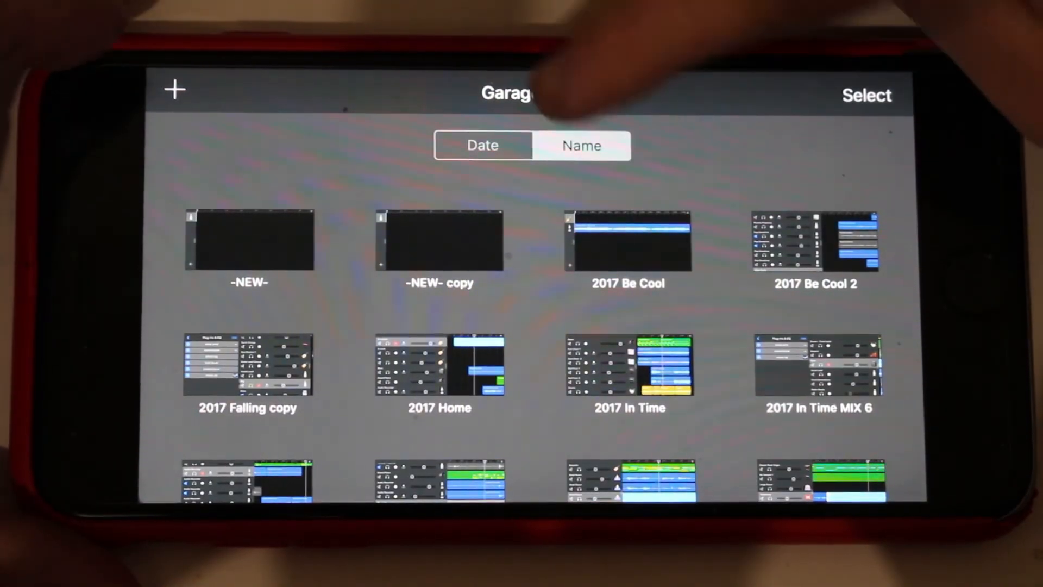